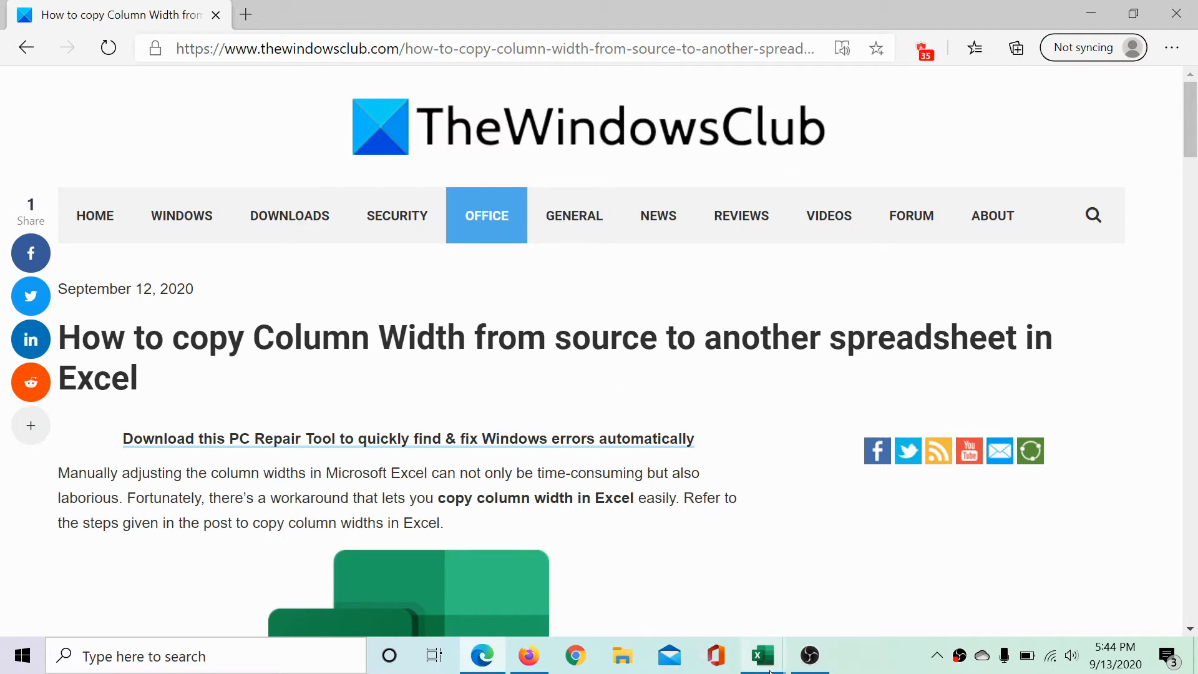
Switch from the Edge article to the Book1 workbook via the taskbar
click(761, 655)
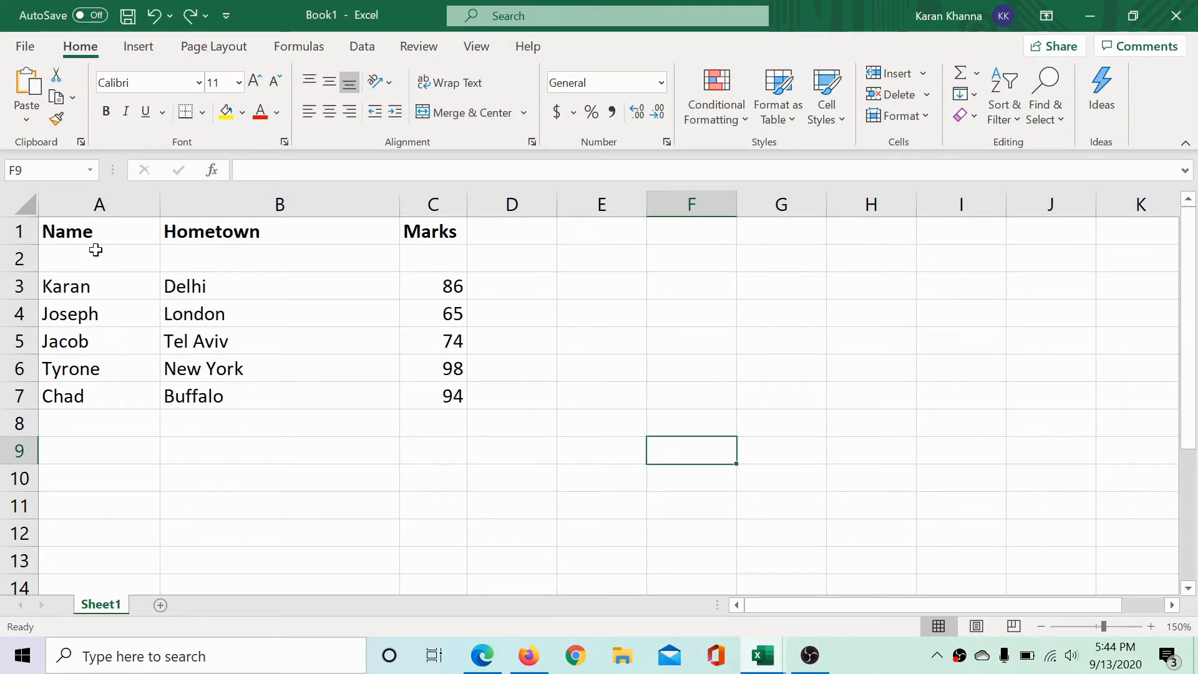
mouse_move(439, 379)
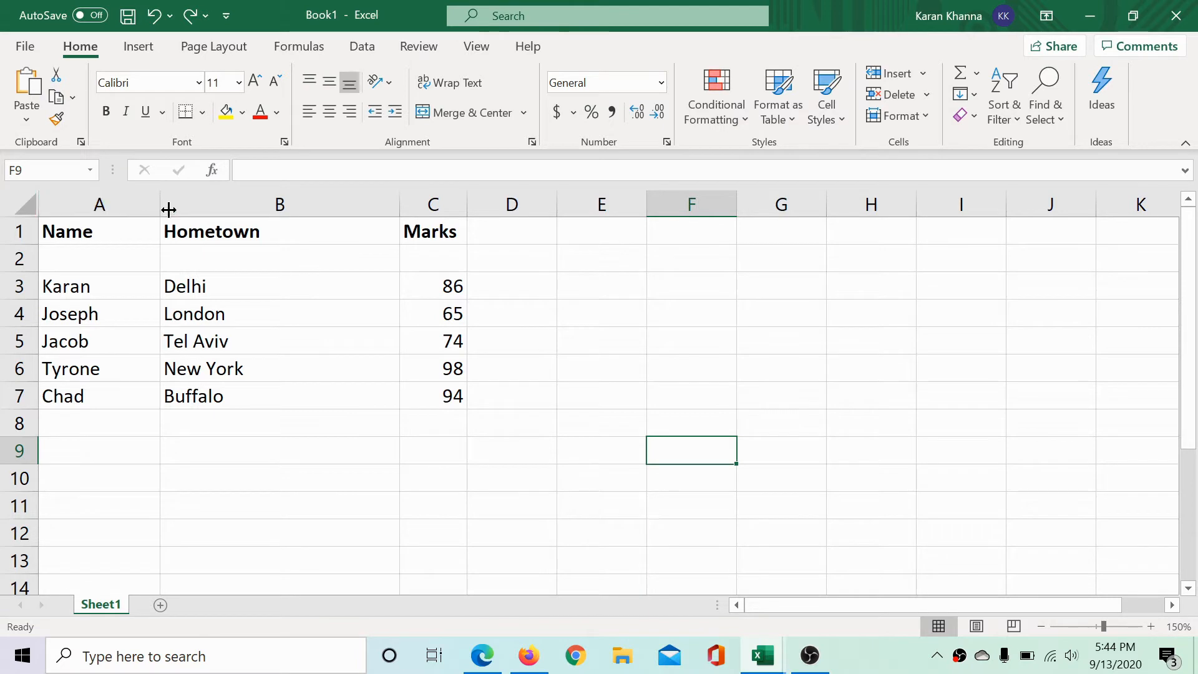
mouse_move(433, 204)
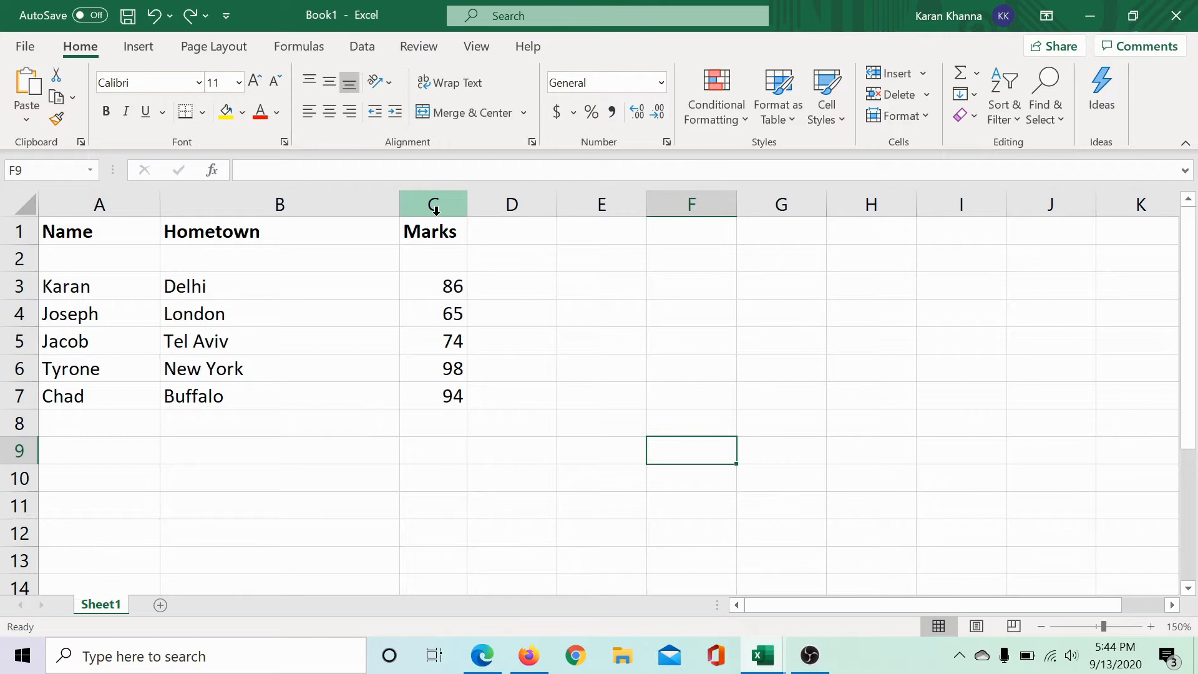
mouse_move(294, 241)
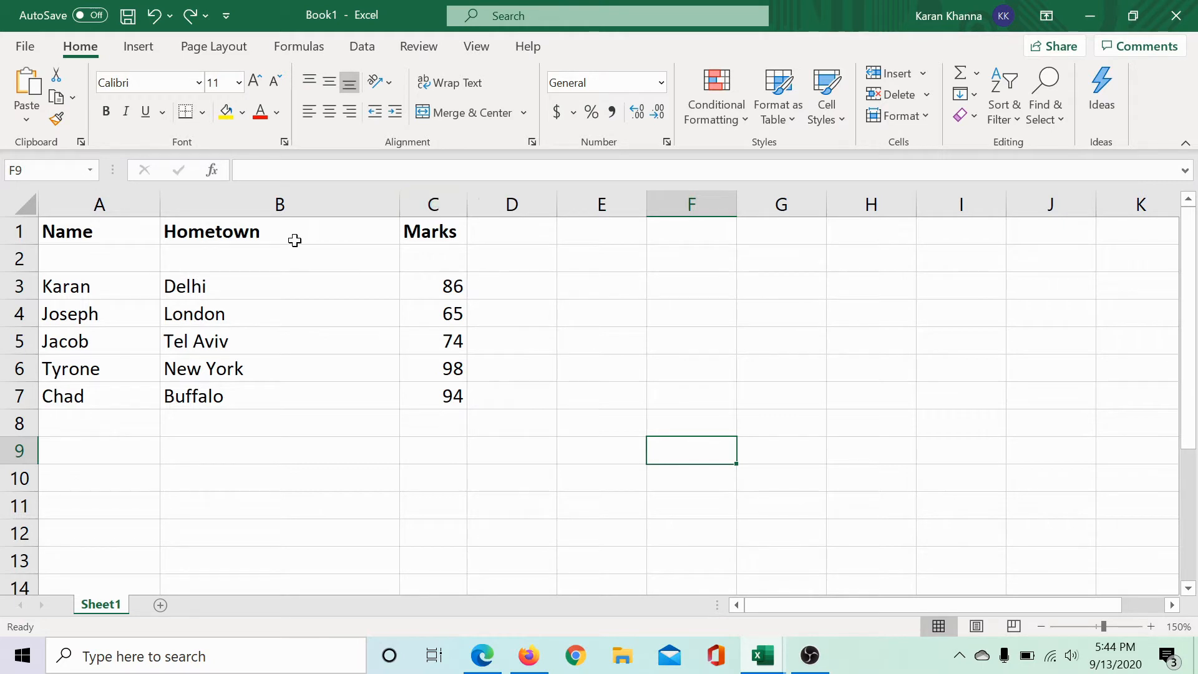
Select the A1:C7 Name, Hometown and Marks table and copy it
drag(67, 231, 433, 396)
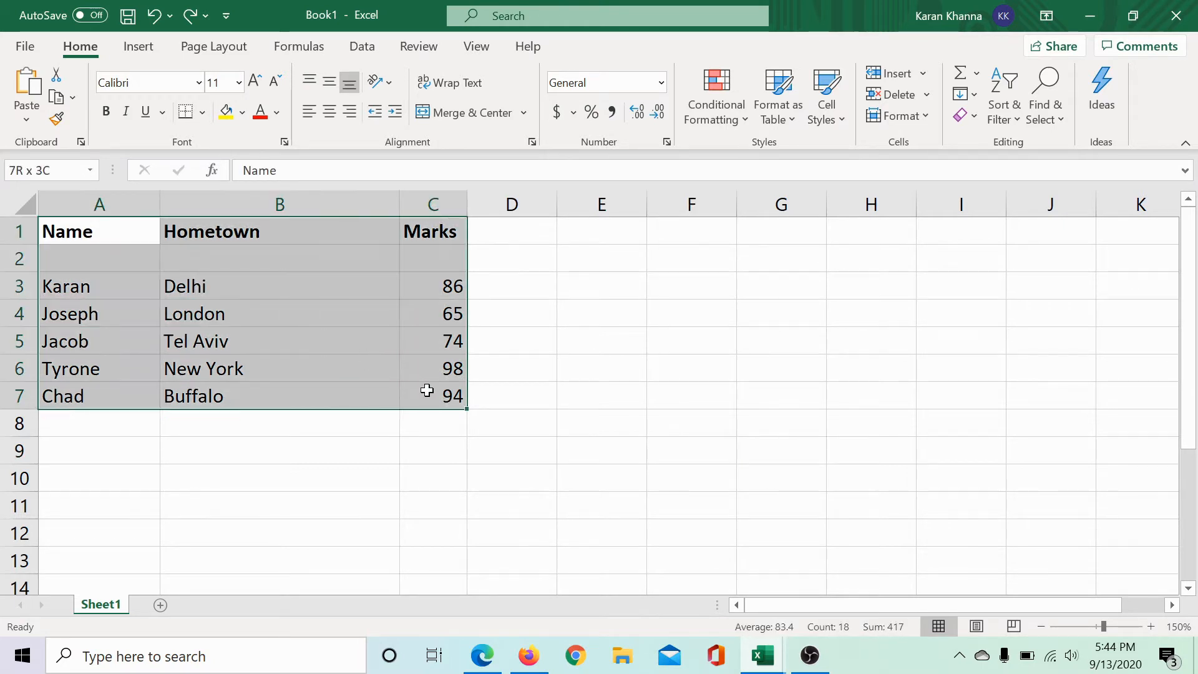
key(ctrl+c)
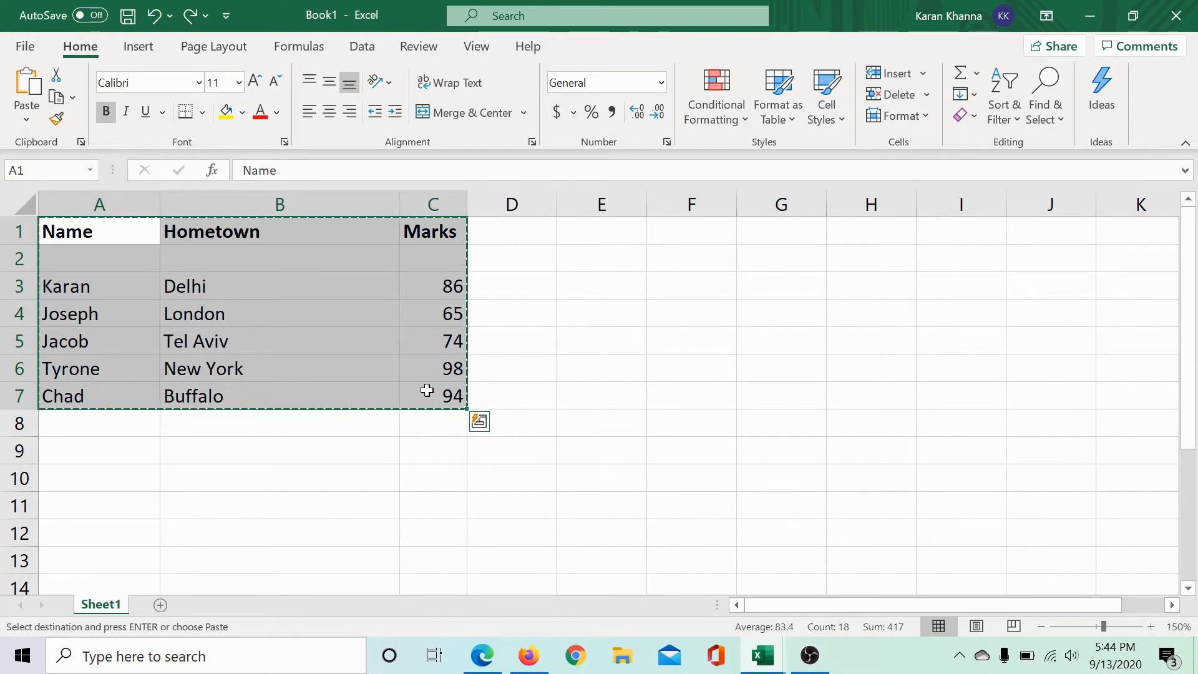
mouse_move(761, 655)
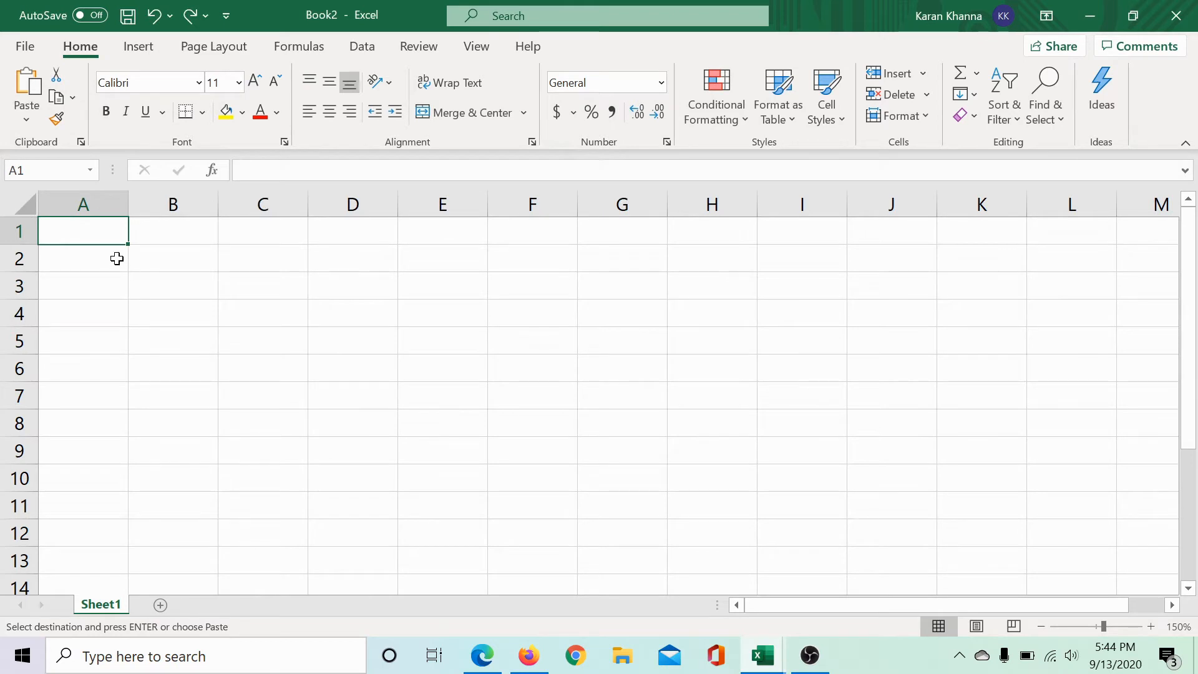
Paste the copied table at A1 in Book2 with default column widths
key(ctrl+v)
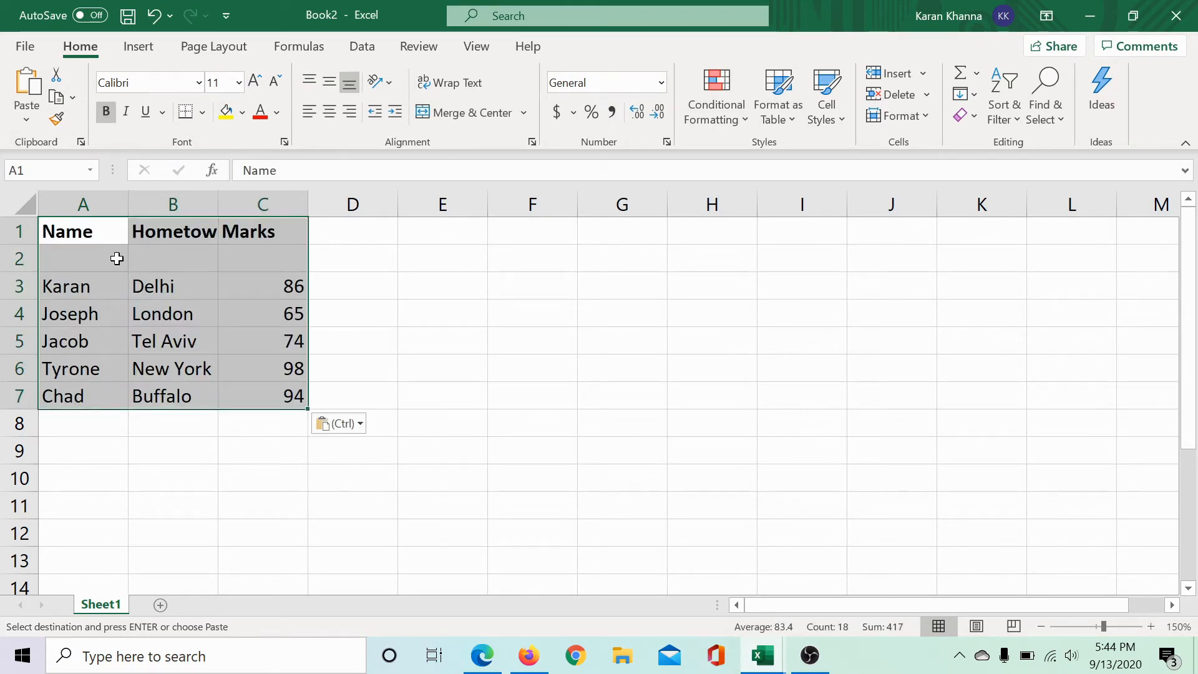
mouse_move(156, 222)
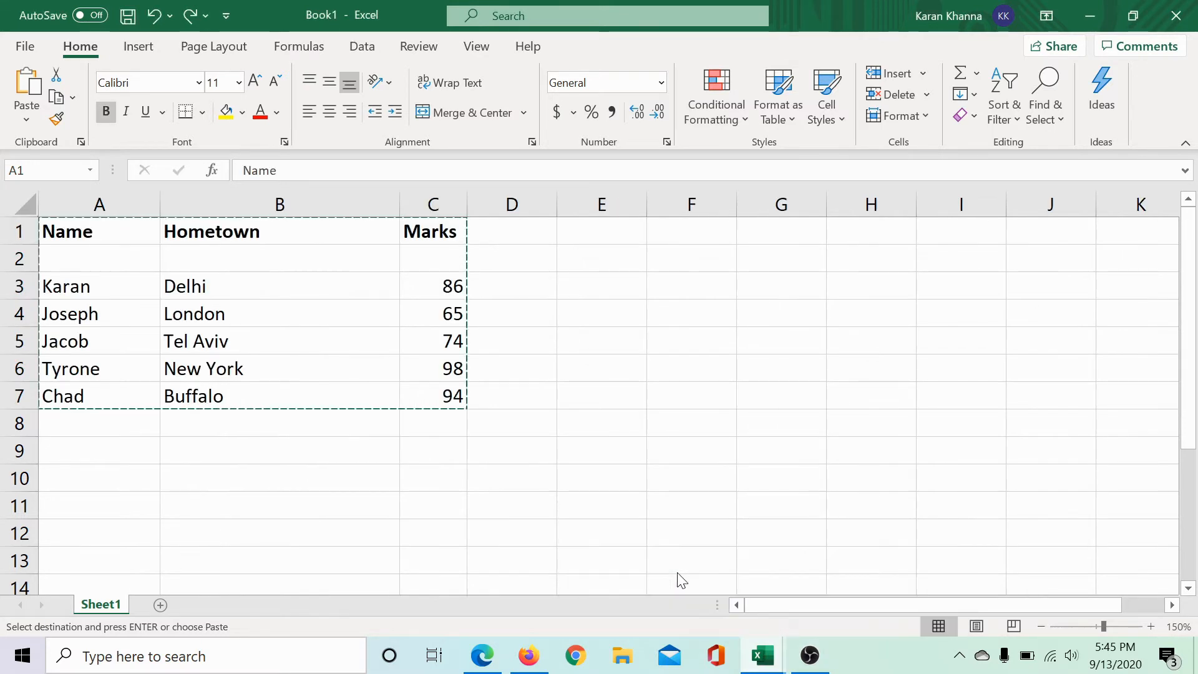
Reselect the A1:C7 table in Book1 and switch to the Edge article
drag(98, 232, 433, 396)
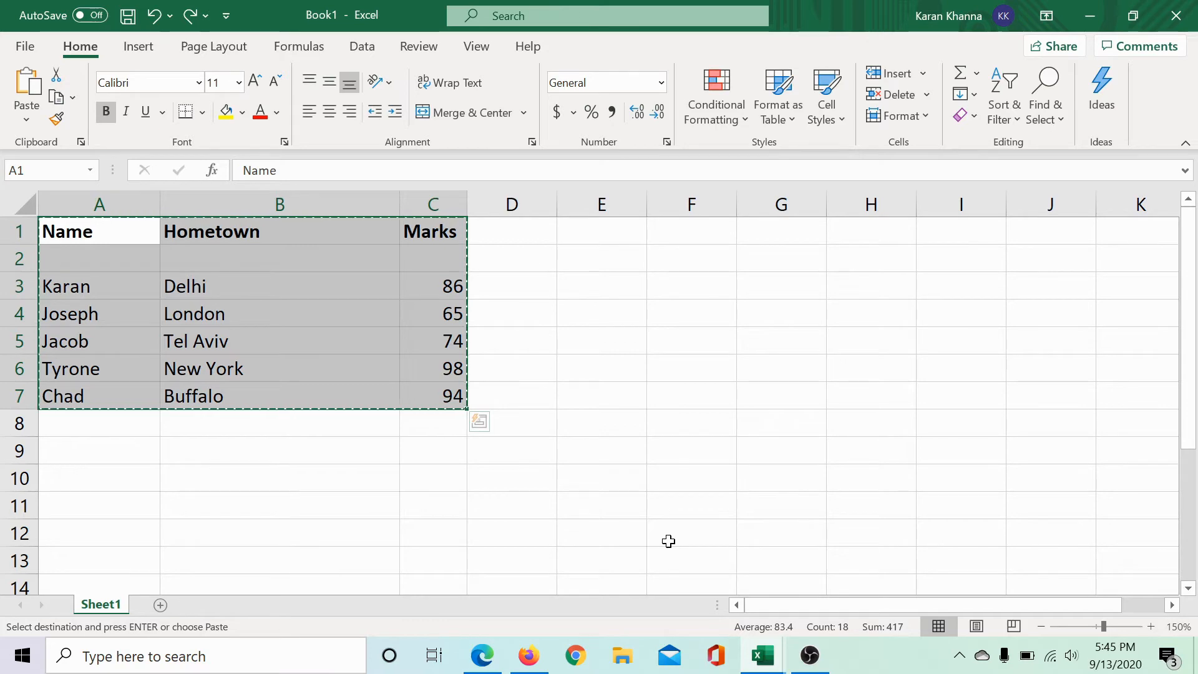
click(481, 654)
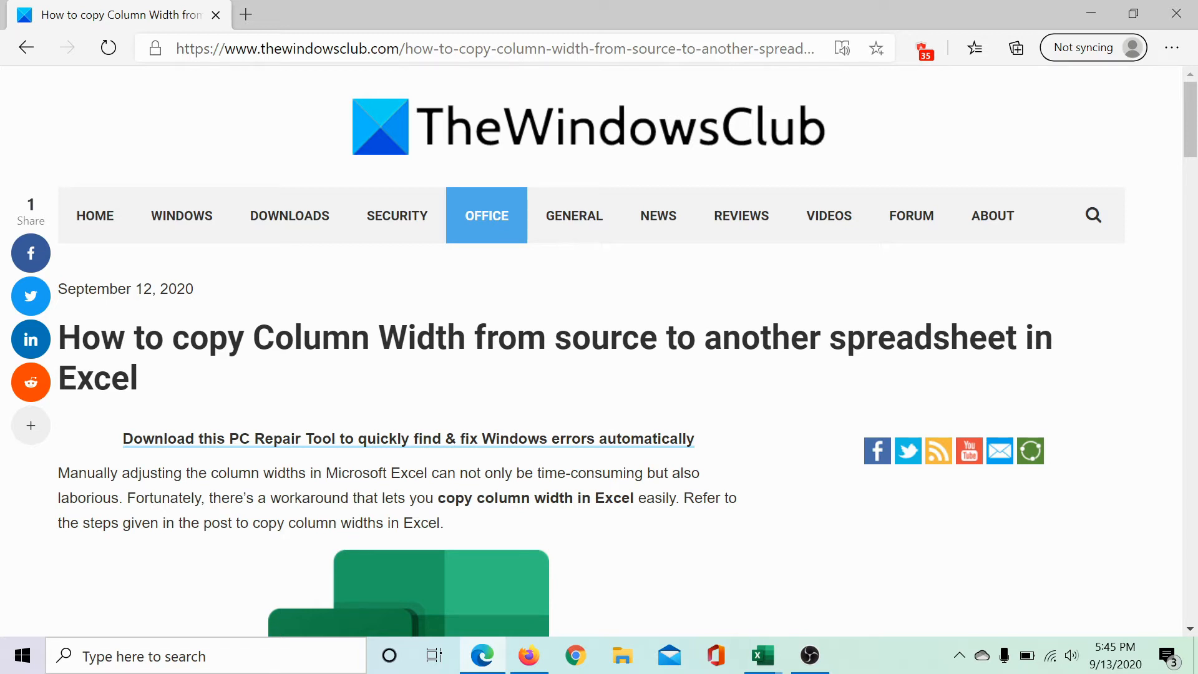
mouse_move(746, 663)
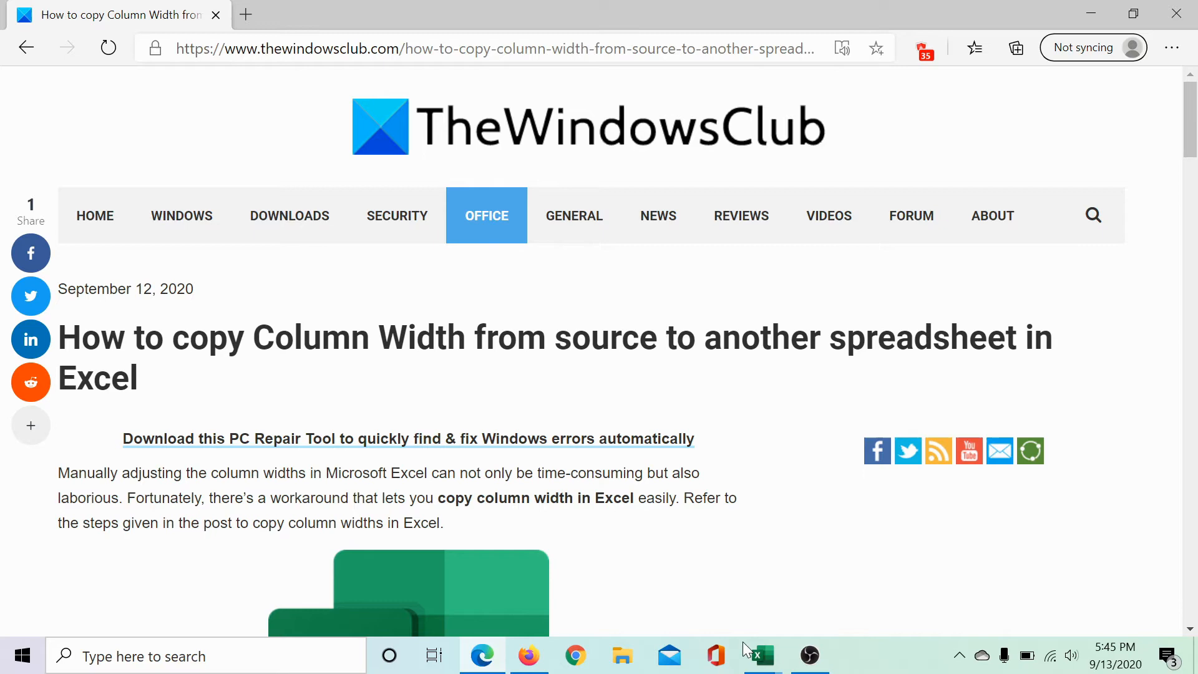
Return from the Edge article to Book1 via the taskbar
click(761, 655)
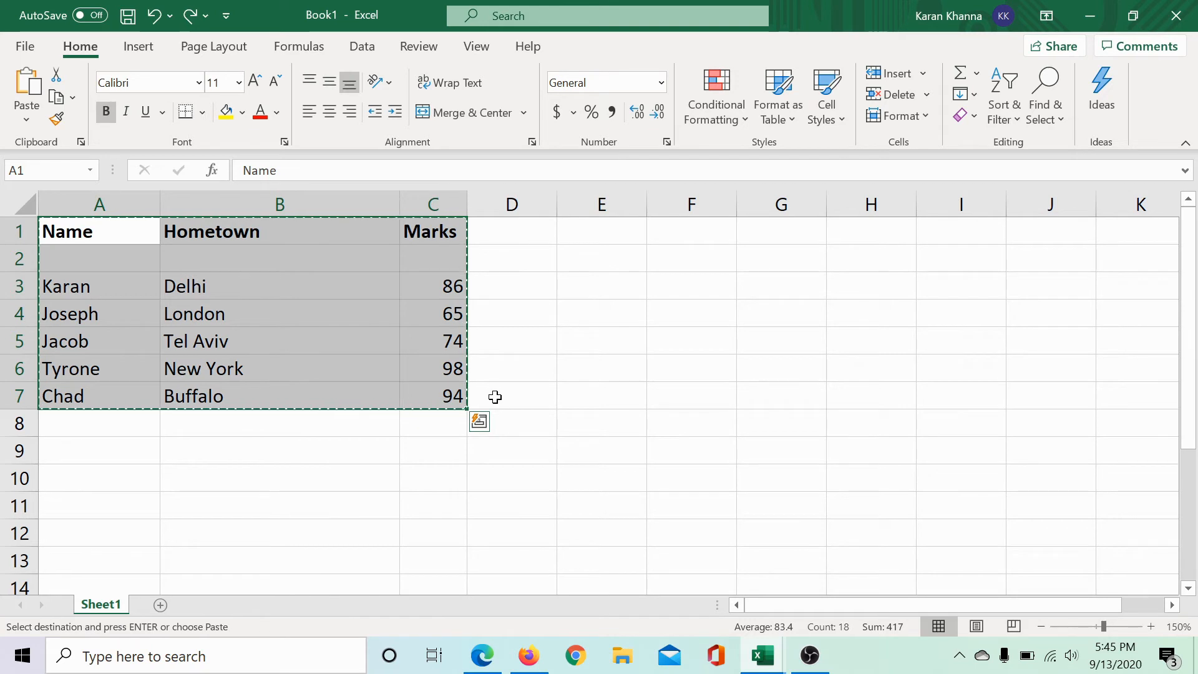
mouse_move(413, 357)
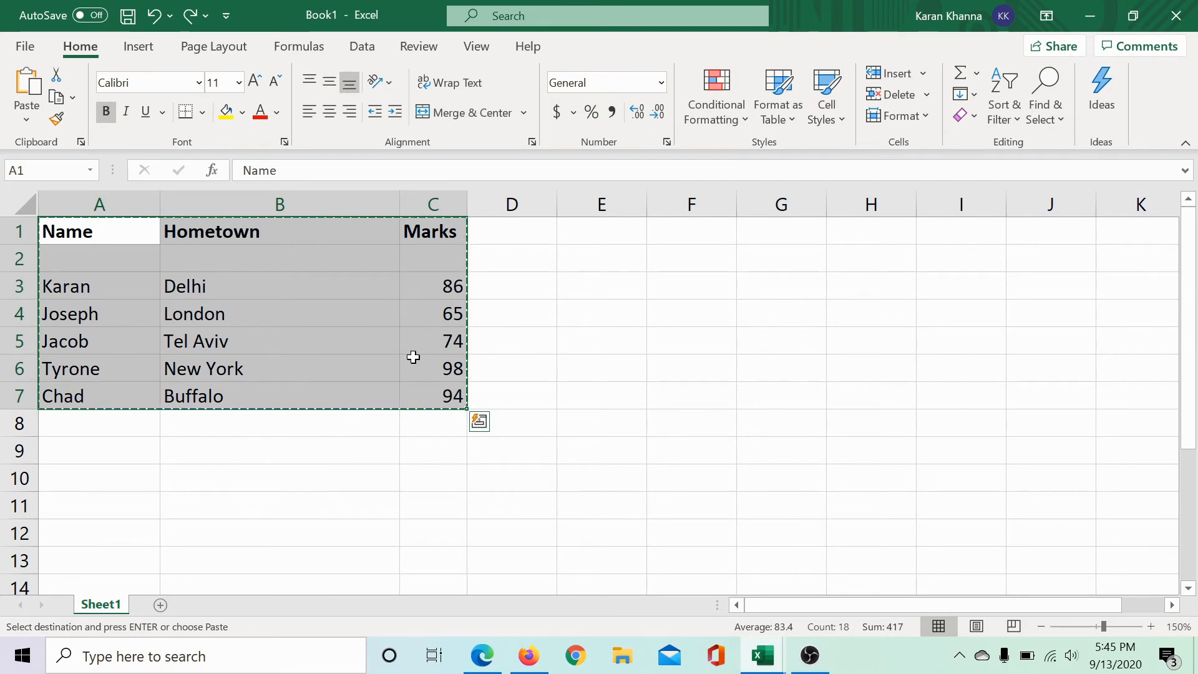
mouse_move(569, 464)
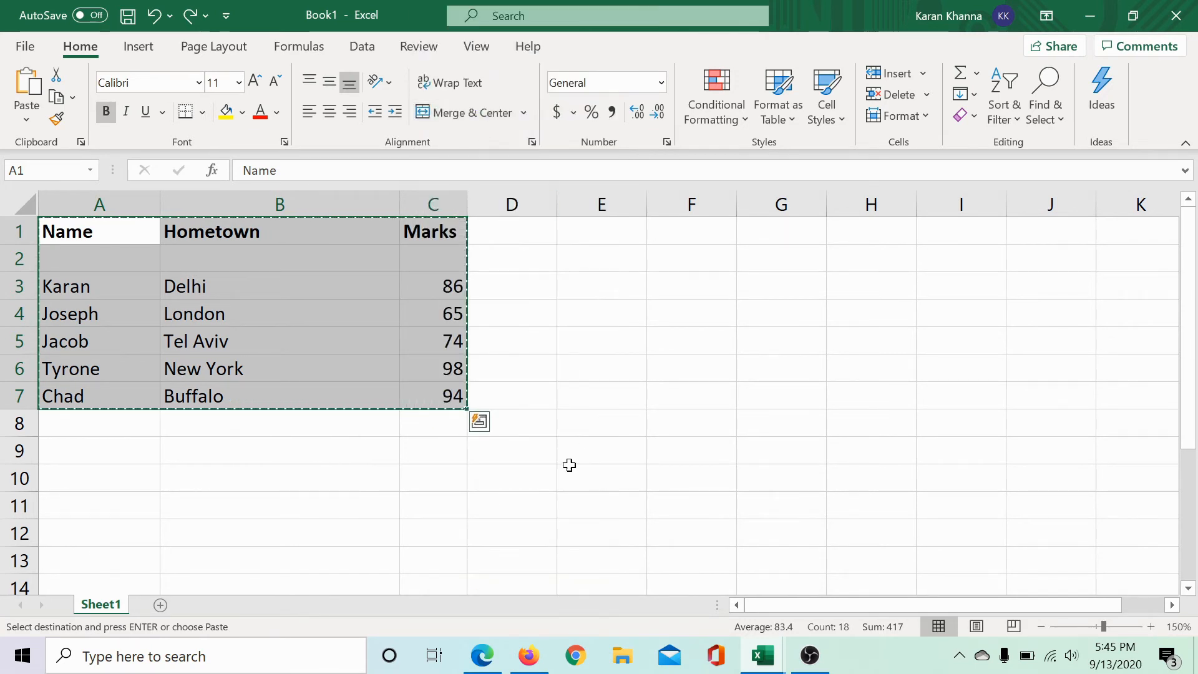
mouse_move(761, 655)
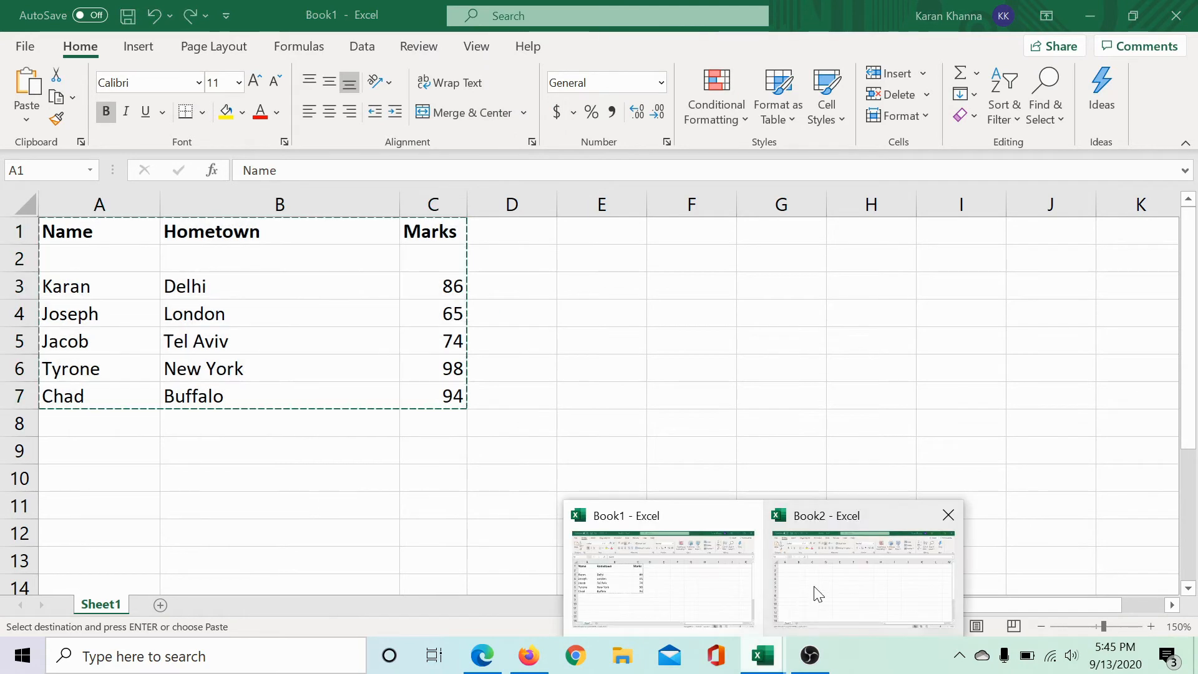
Switch to the empty Book2 and select cell A1 as the paste destination
click(863, 580)
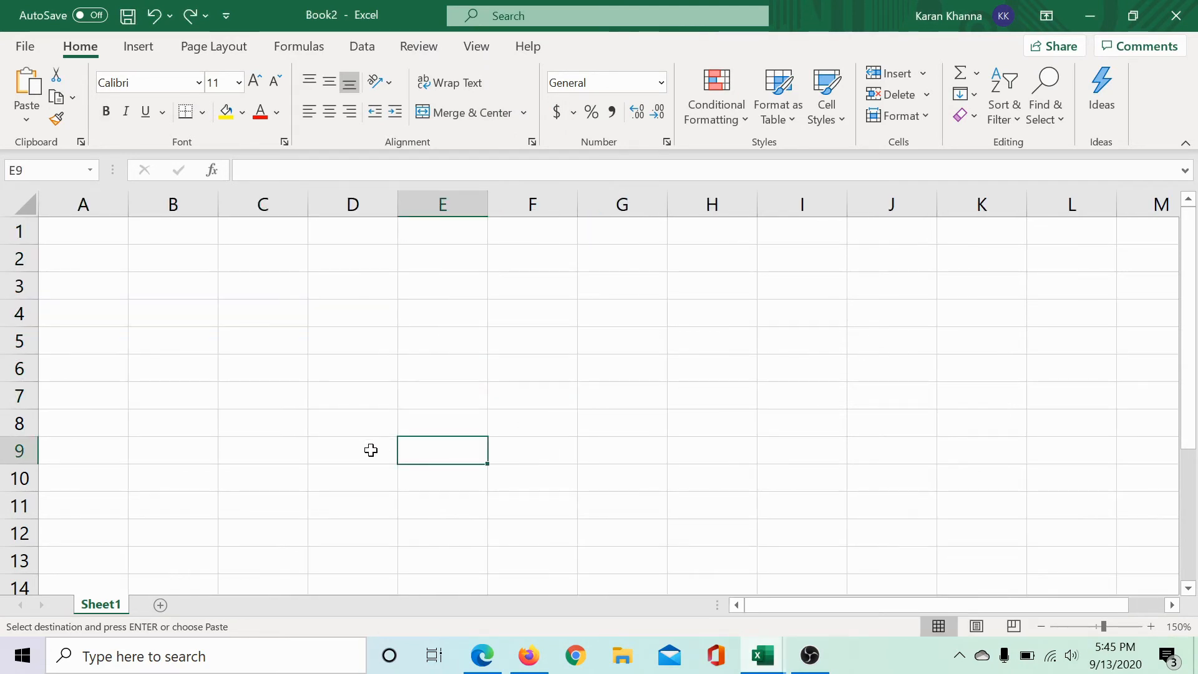
mouse_move(100, 237)
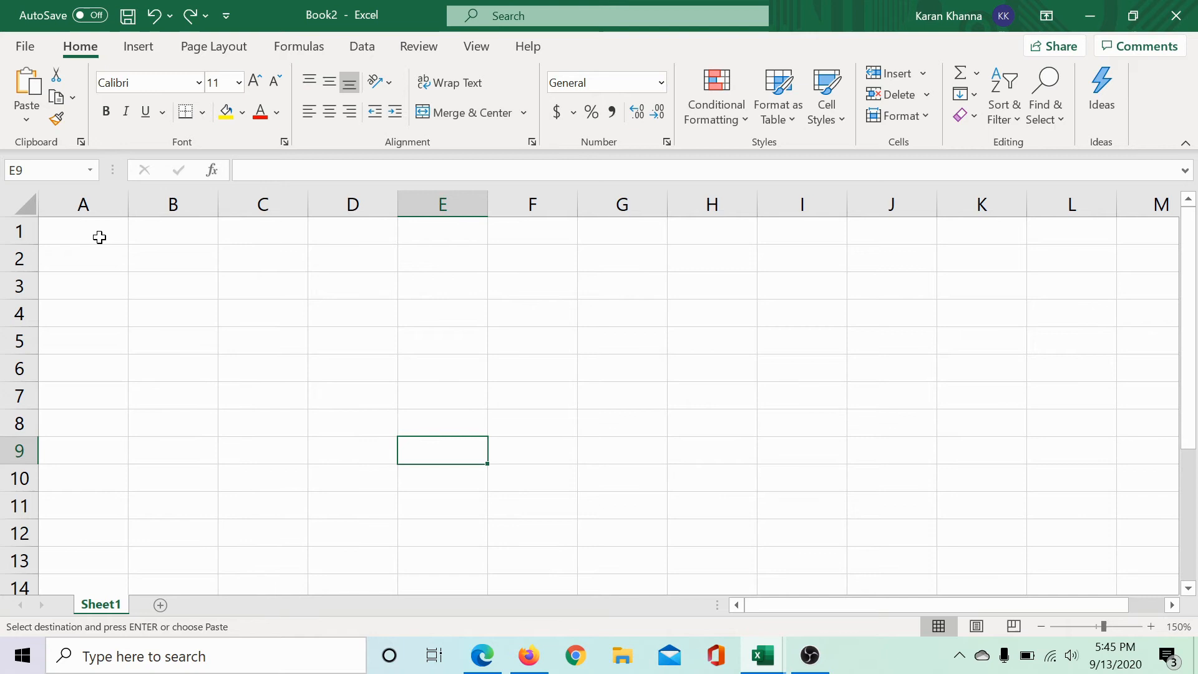
click(82, 231)
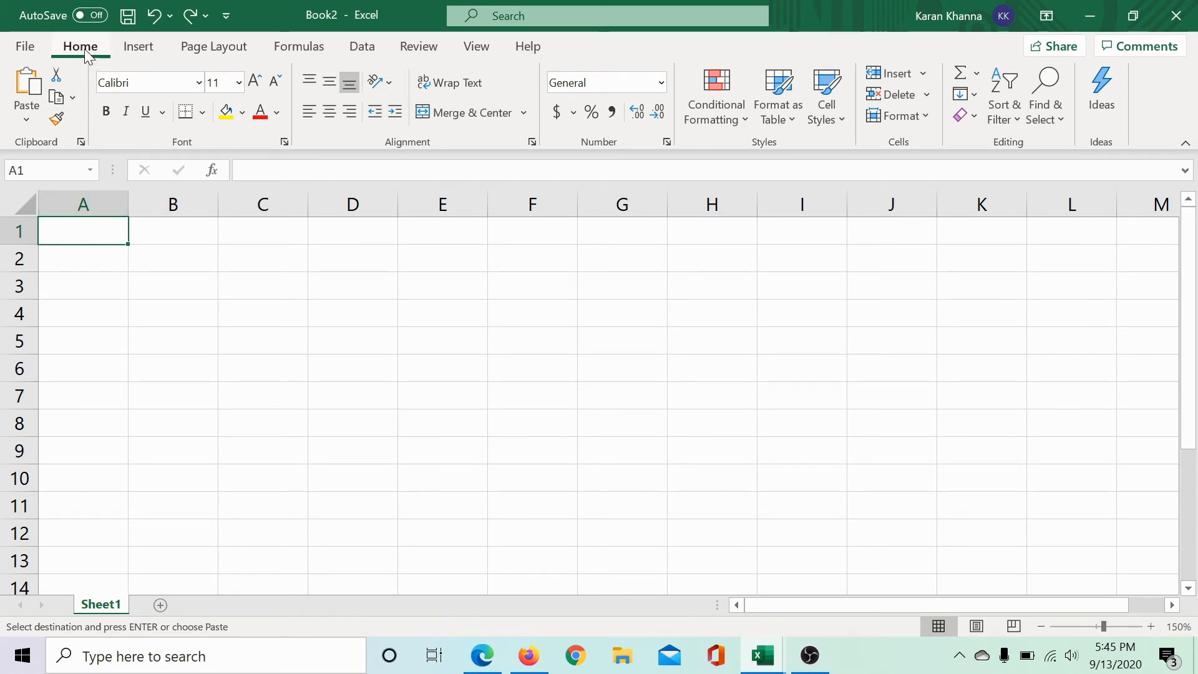
mouse_move(57, 145)
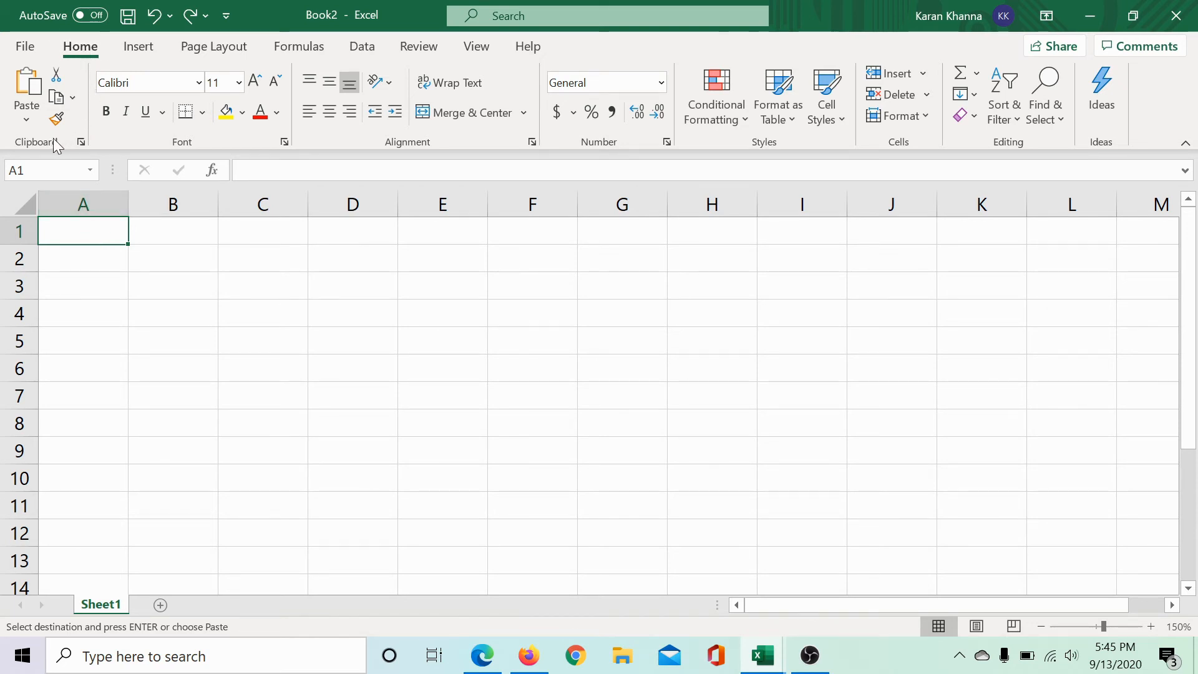
mouse_move(28, 124)
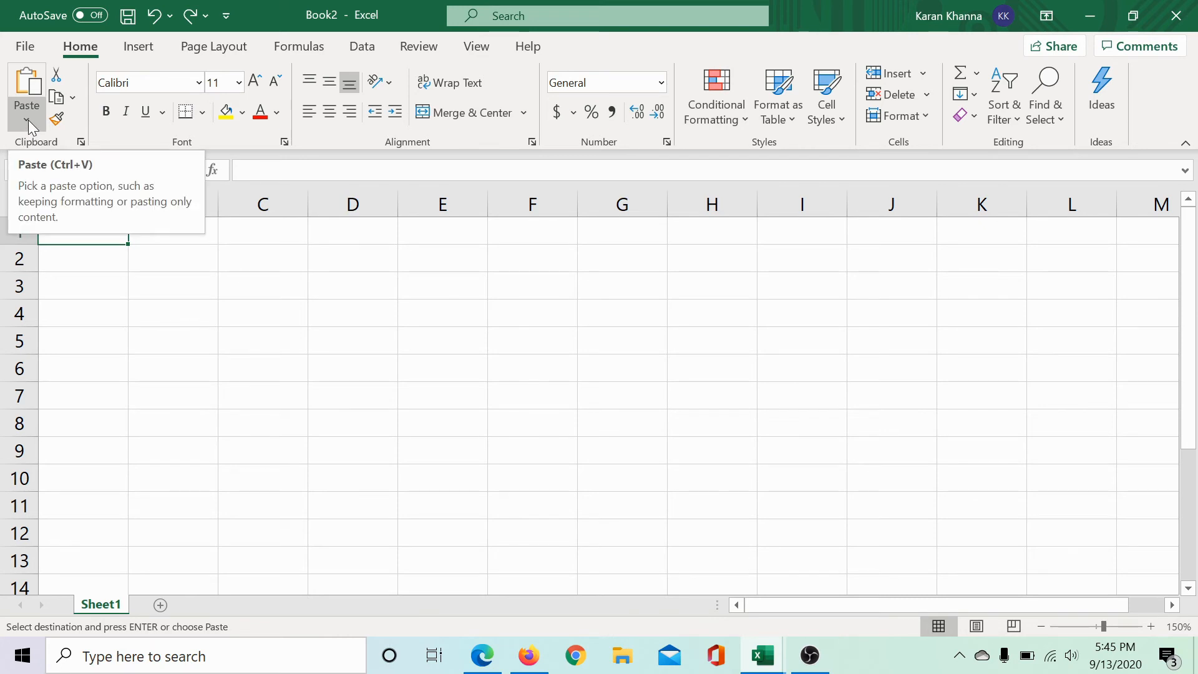
Show the Home ribbon's Paste options gallery over Book2
click(26, 118)
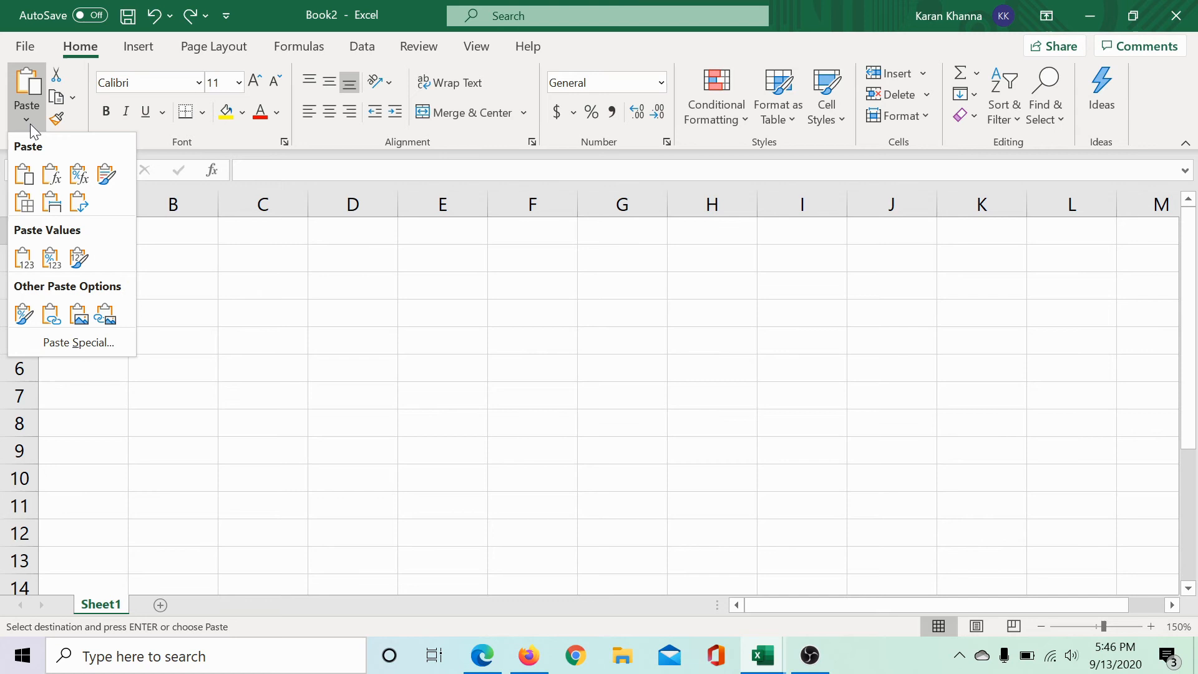
mouse_move(78, 173)
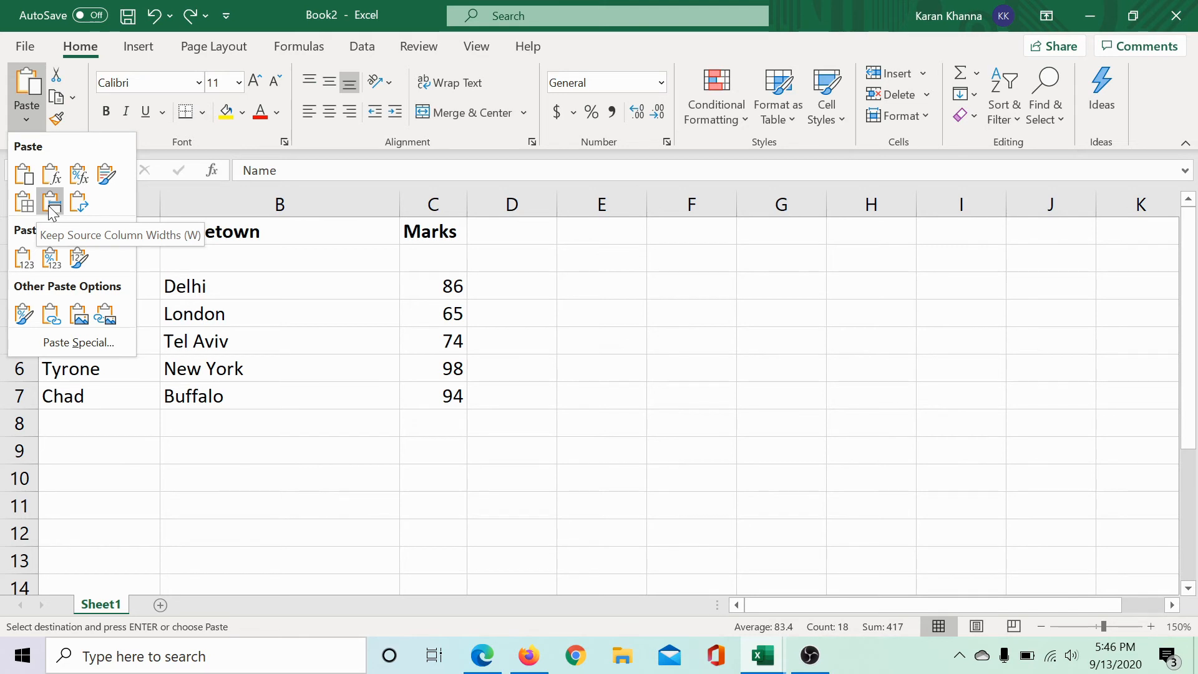
Paste with Keep Source Column Widths so Hometown fits, then deselect to inspect
click(51, 202)
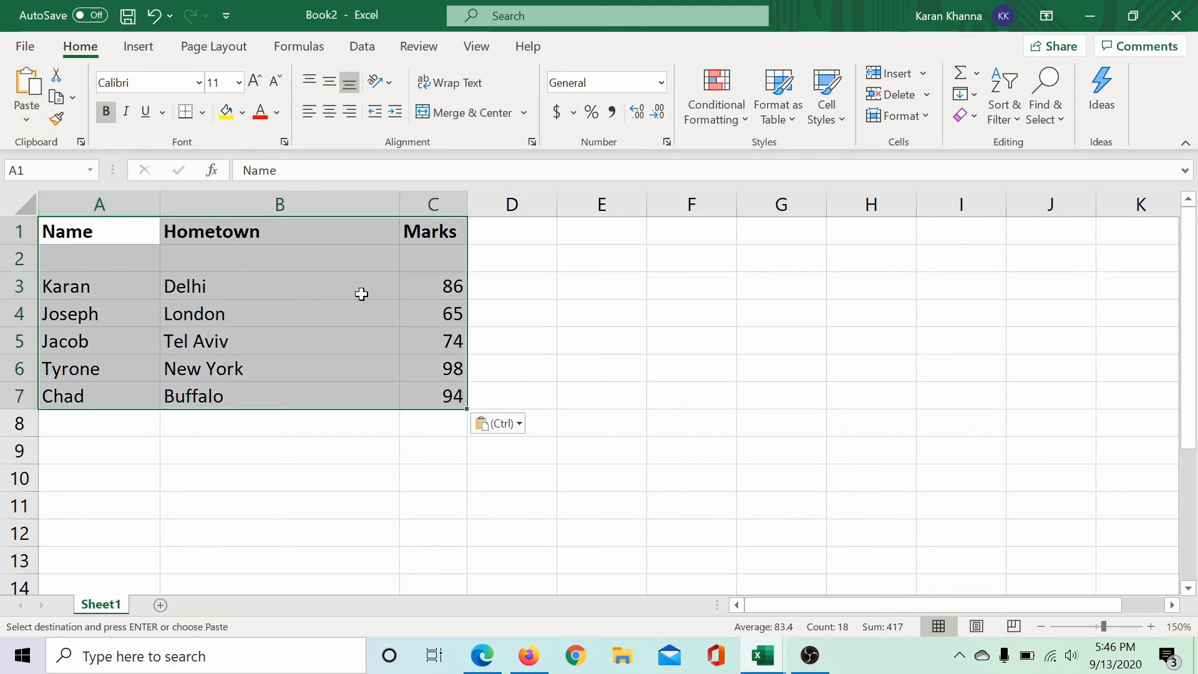
click(279, 286)
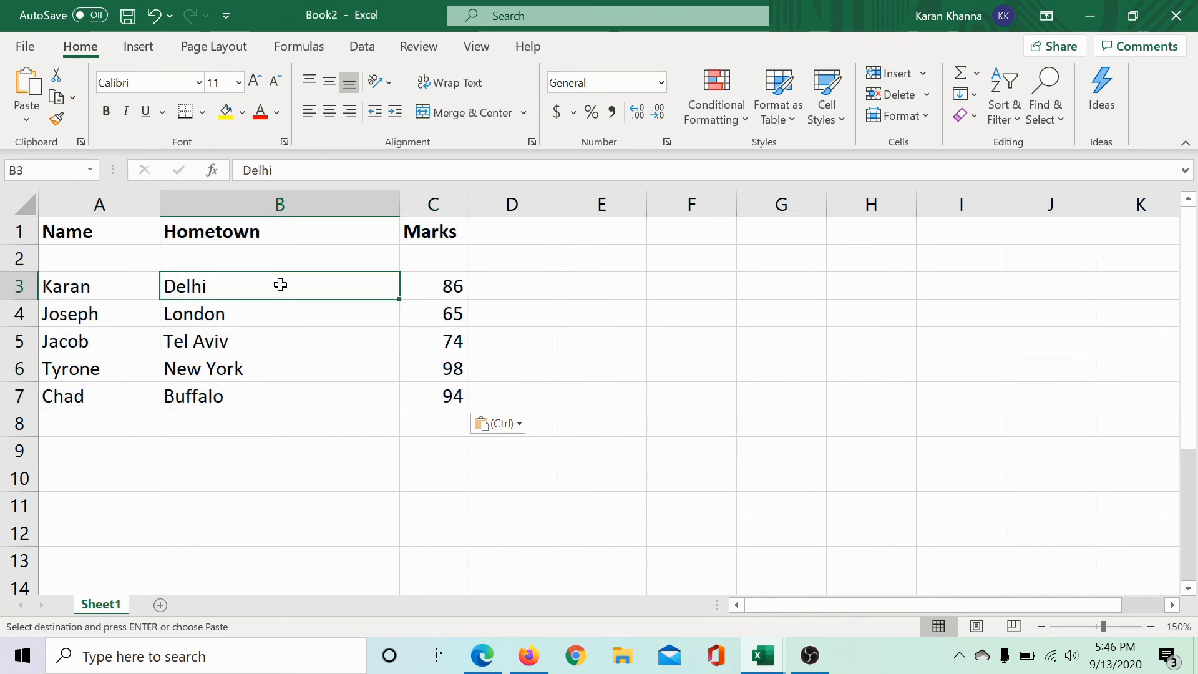
mouse_move(277, 237)
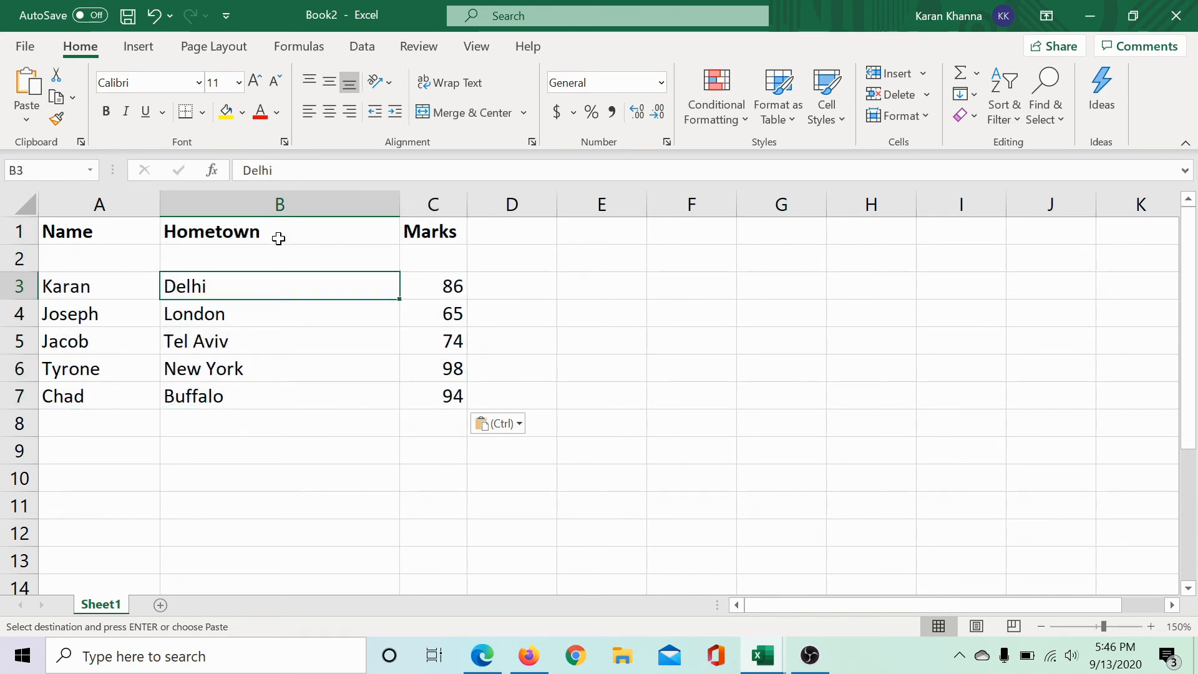